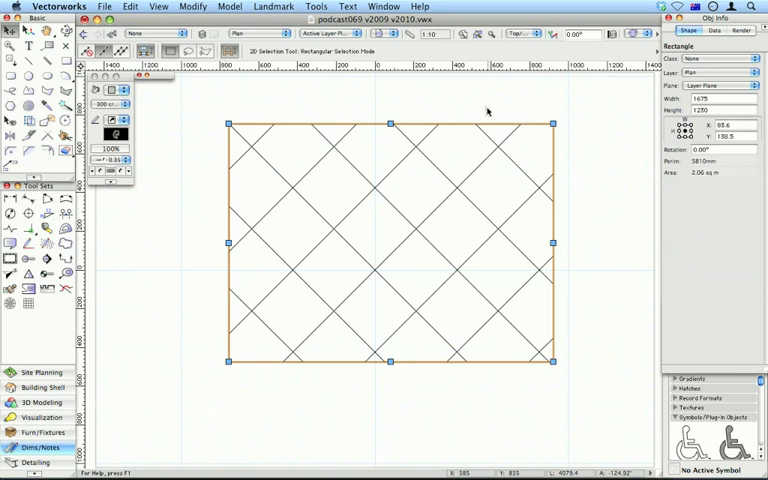
{"action": "mouse_move", "coordinate": [477, 139]}
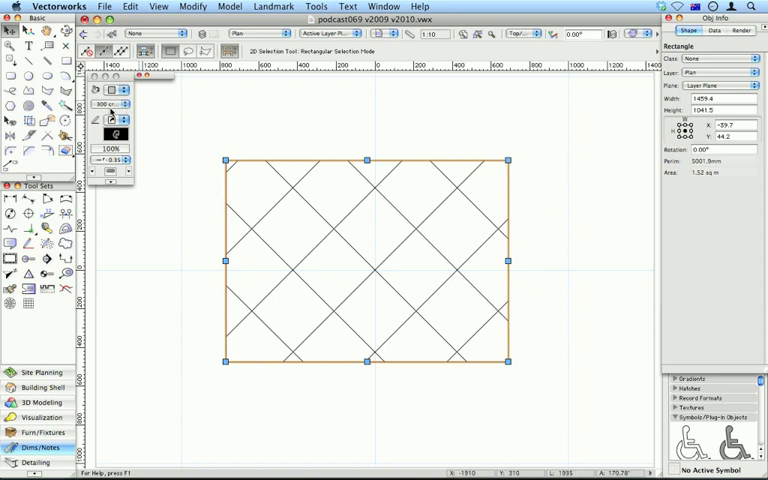
Step: Fill the 1459 by 1042 rectangle with the Brick Running Bond hatch, then select Attribute Mapping
{"action": "left_click", "coordinate": [120, 104]}
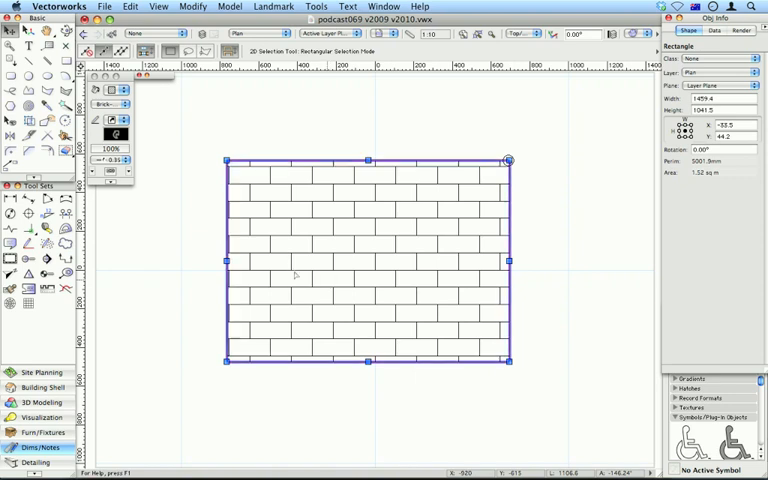
{"action": "left_click", "coordinate": [24, 122]}
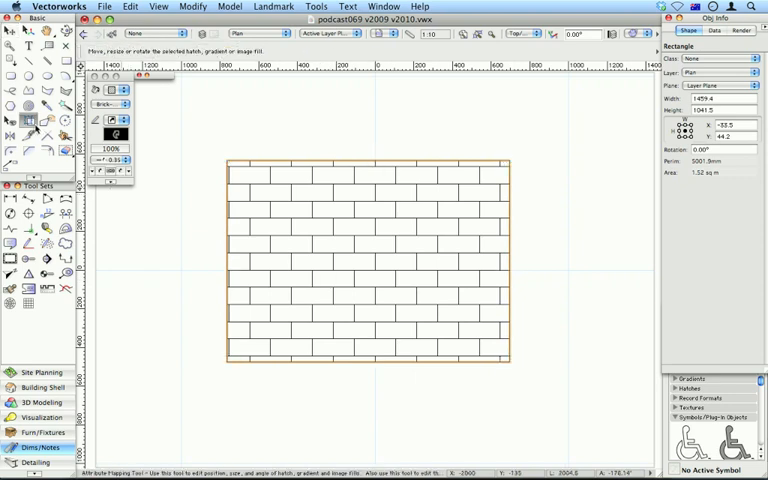
{"action": "mouse_move", "coordinate": [29, 121]}
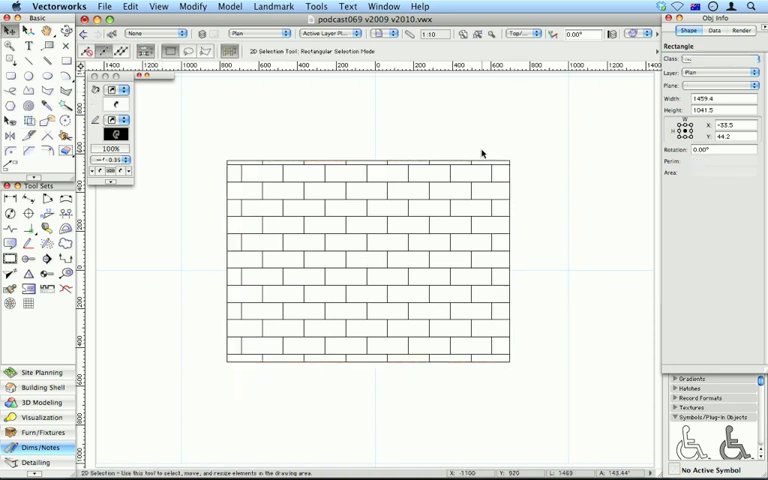
{"action": "left_click", "coordinate": [367, 260]}
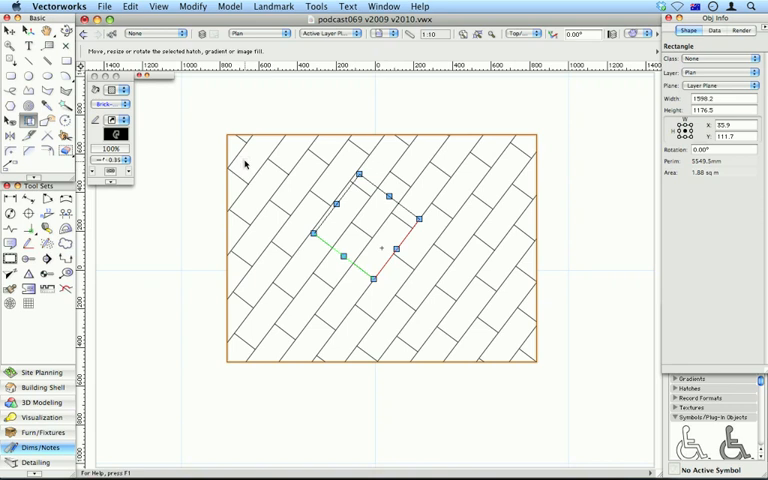
{"action": "mouse_move", "coordinate": [235, 172]}
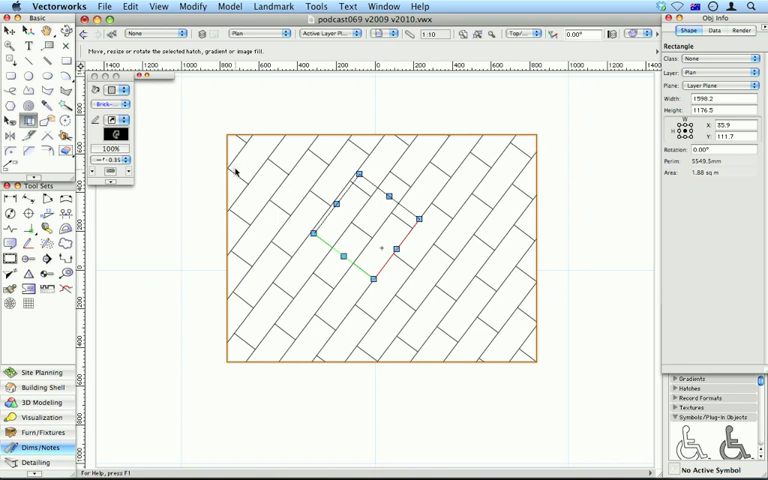